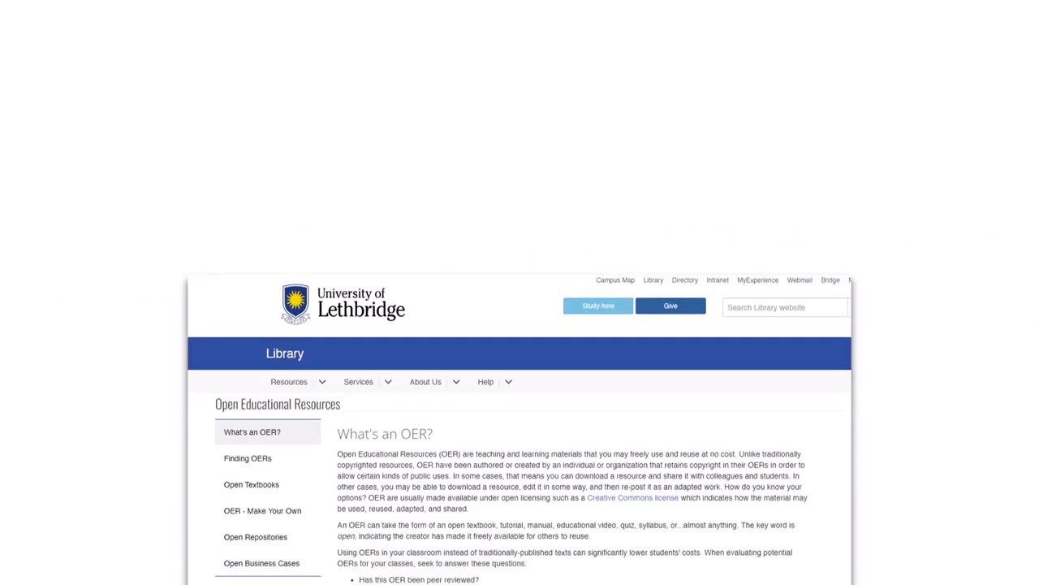
{"action": "scroll", "scroll_direction": "down", "scroll_amount": 3}
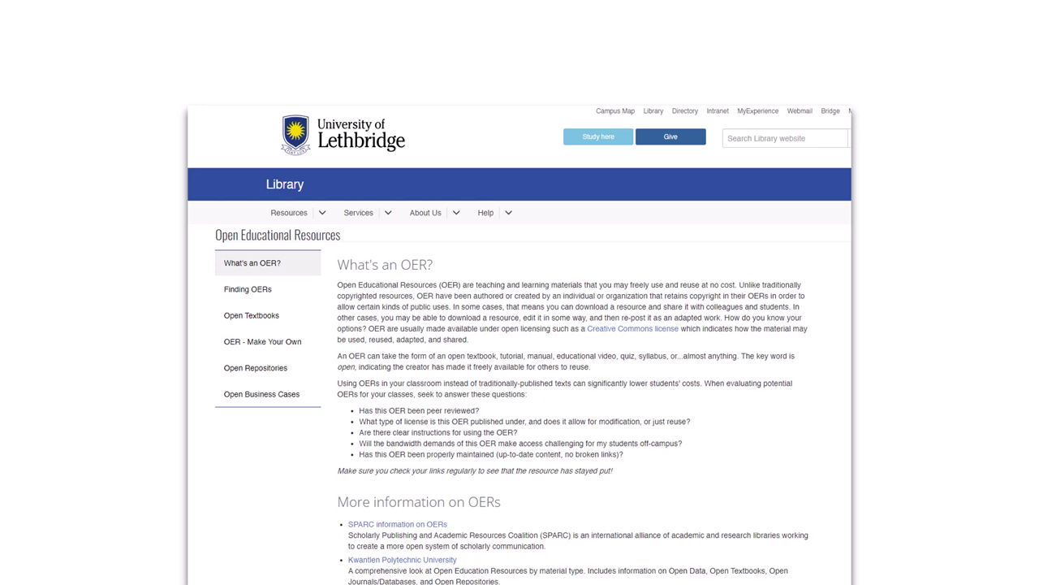